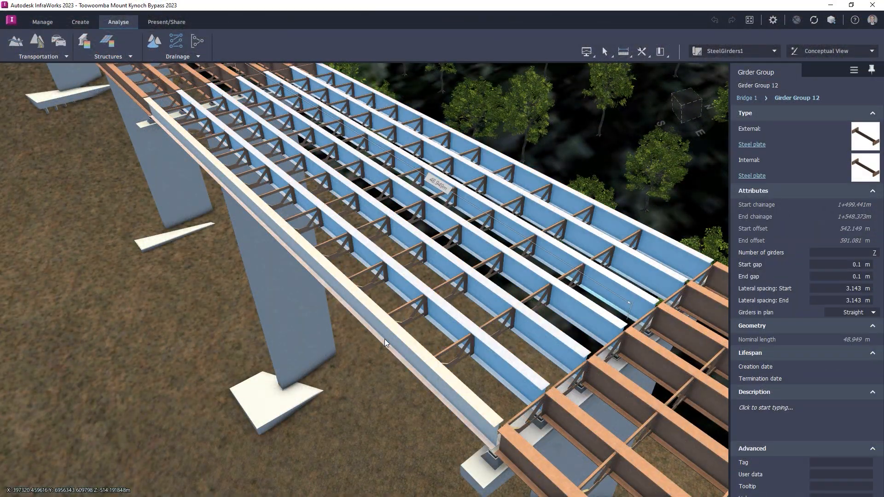
Step: Open Line Girder Analysis settings for Bridge 1 from the Structures analysis options
{"action": "left_click", "coordinate": [134, 56]}
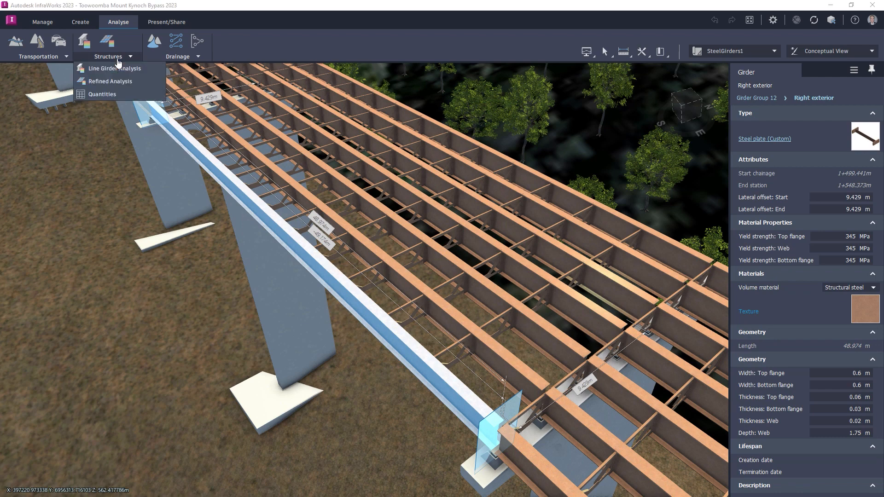
{"action": "left_click", "coordinate": [113, 68]}
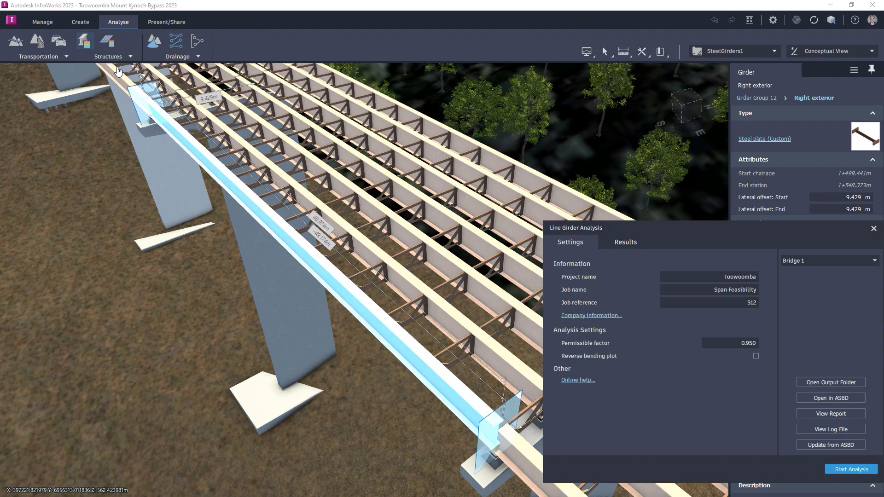
{"action": "mouse_move", "coordinate": [851, 470]}
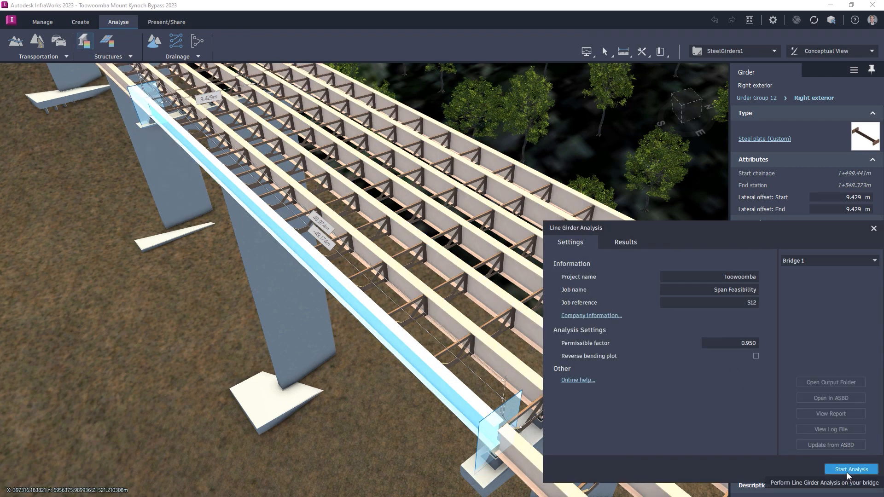
Step: Run the Bridge 1 line girder analysis, revealing Strength I negative bending failing at 1.110
{"action": "left_click", "coordinate": [850, 469]}
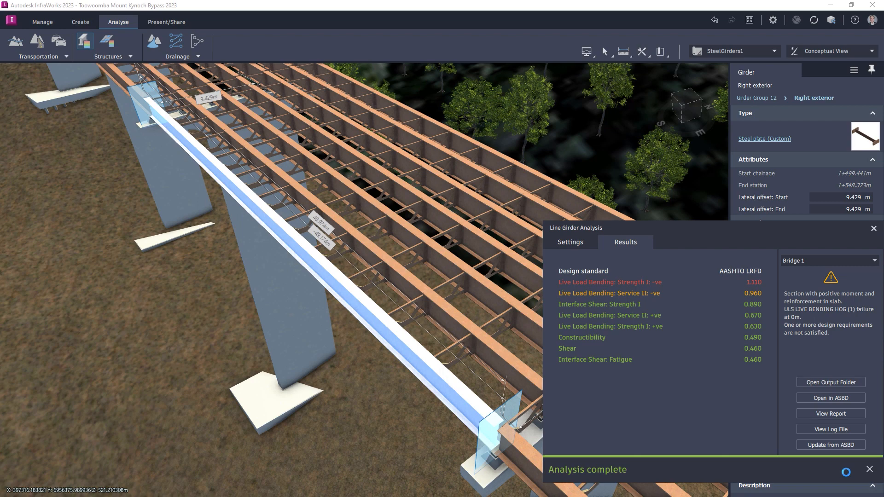
{"action": "mouse_move", "coordinate": [812, 398]}
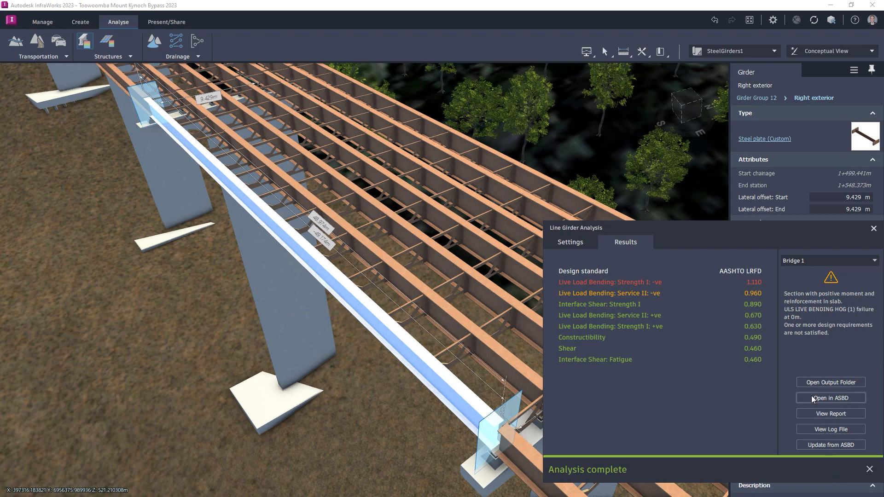
Step: Open the bridge in ASBD, analyse composite beam SB12, and open its detailed results report
{"action": "left_click", "coordinate": [830, 398]}
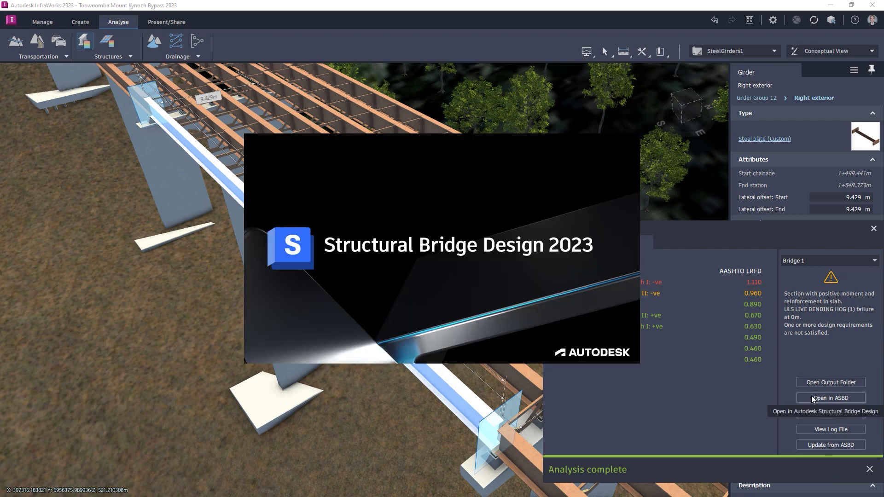
{"action": "left_click", "coordinate": [831, 398]}
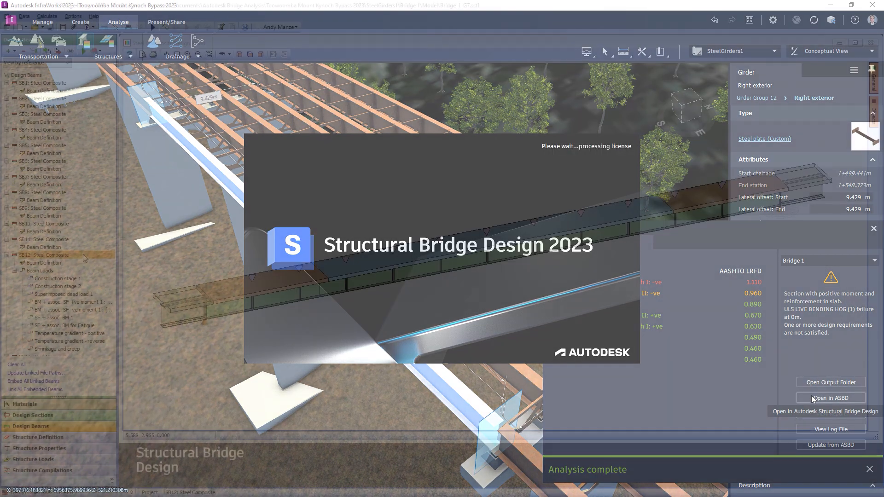
{"action": "left_click", "coordinate": [831, 398]}
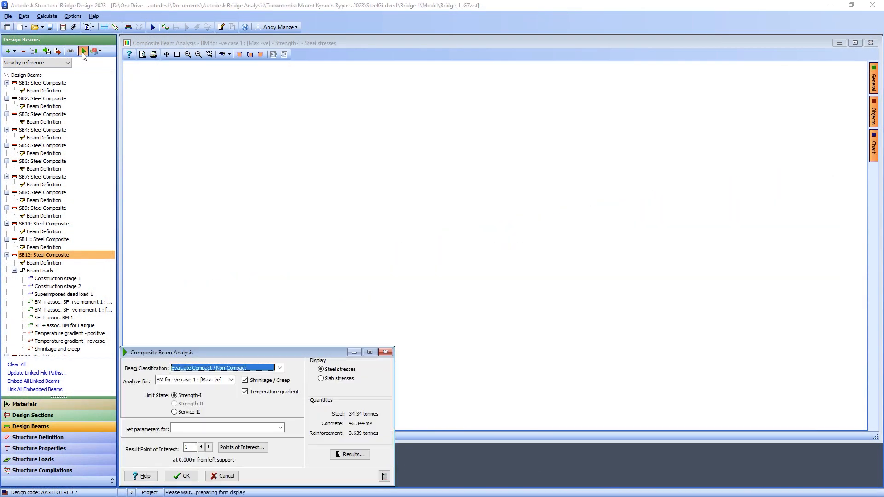
{"action": "left_click", "coordinate": [349, 455]}
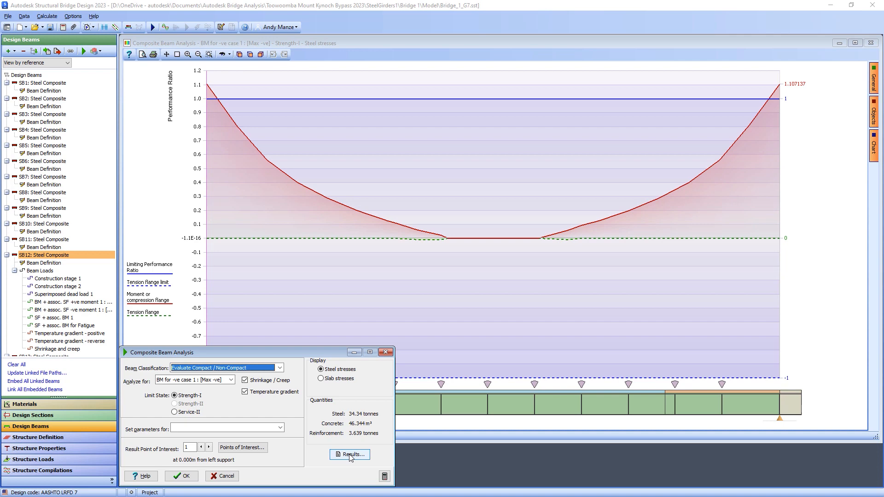
{"action": "left_click", "coordinate": [350, 455]}
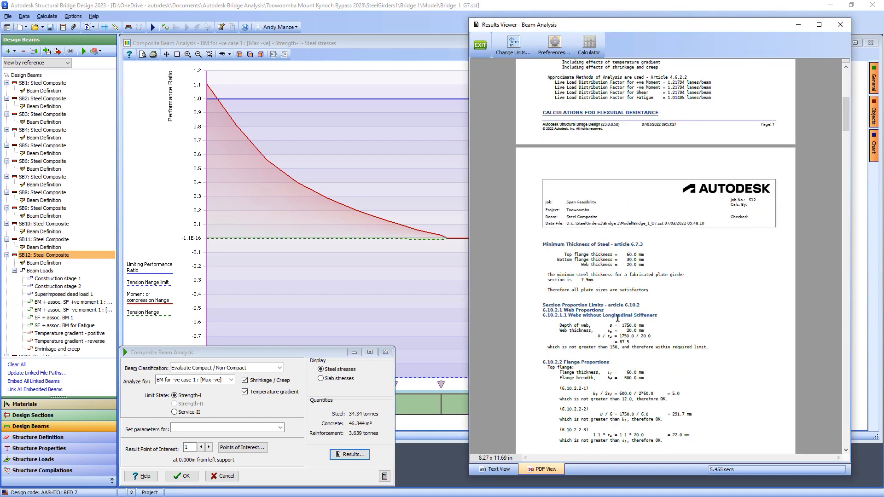
Step: Enter 2090 as the SB12 plate girder's Overall Height
{"action": "scroll", "scroll_direction": "down", "scroll_amount": 3}
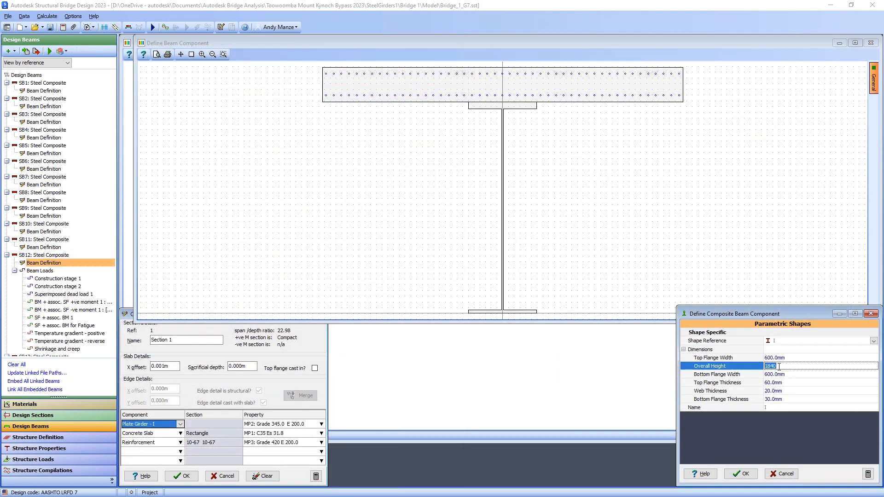
{"action": "type", "text": "2090"}
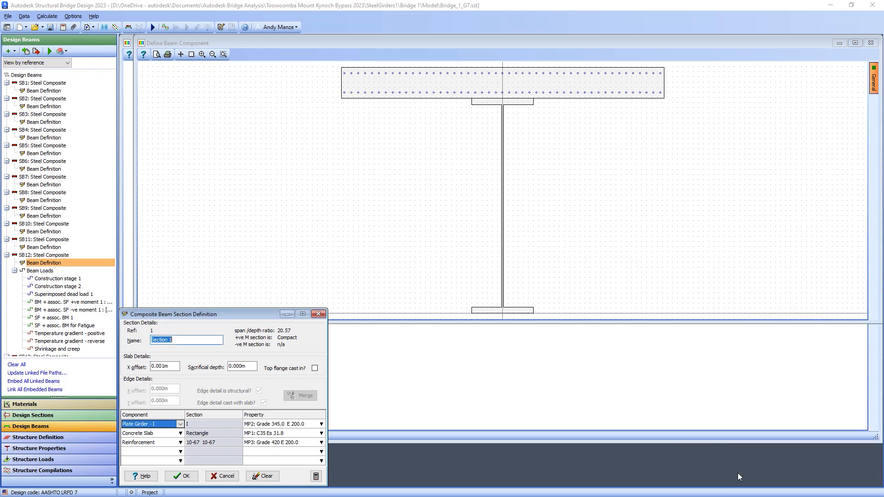
Step: Confirm the revised section and update the InfraWorks model from Bridge_1_G7.sst
{"action": "left_click", "coordinate": [181, 477]}
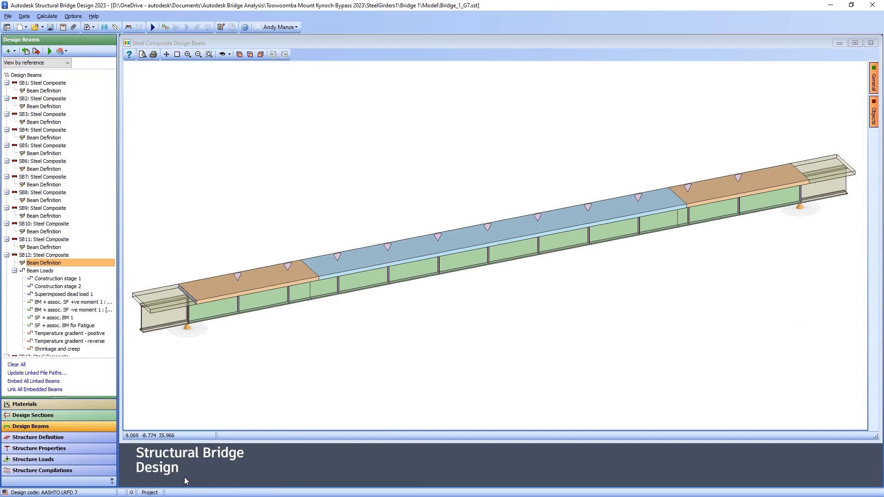
{"action": "left_click", "coordinate": [45, 51]}
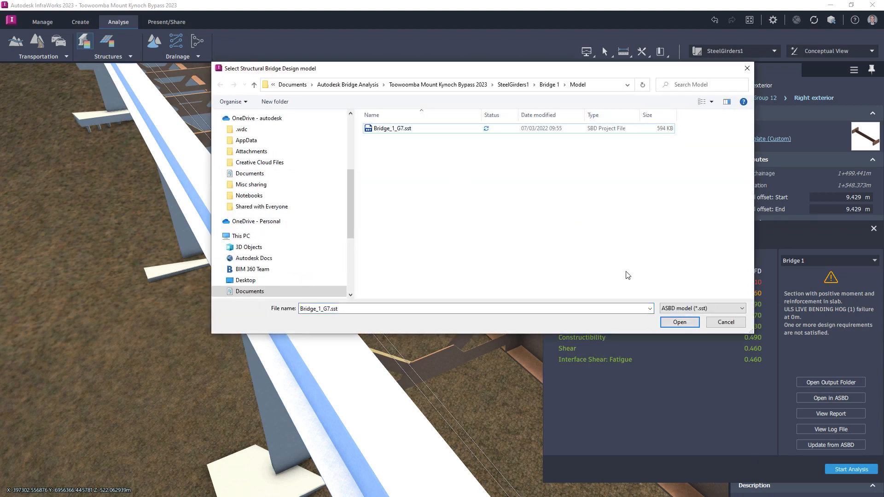
{"action": "left_click", "coordinate": [680, 322]}
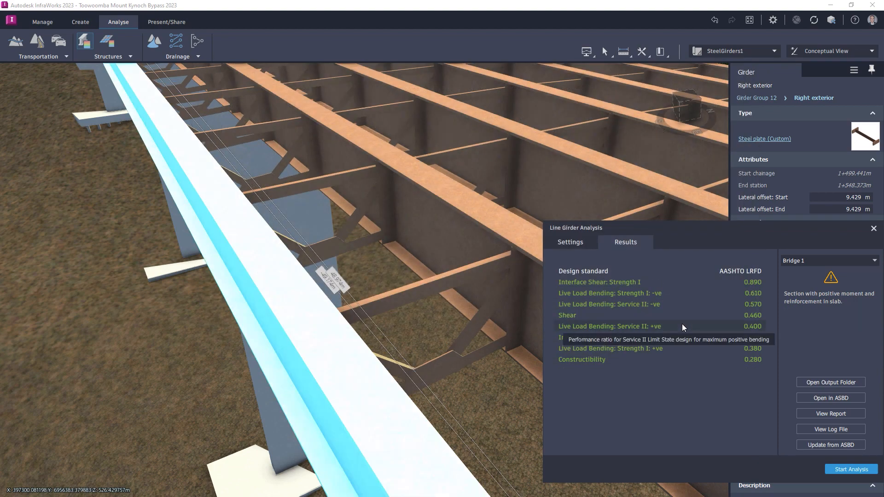
{"action": "mouse_move", "coordinate": [738, 304]}
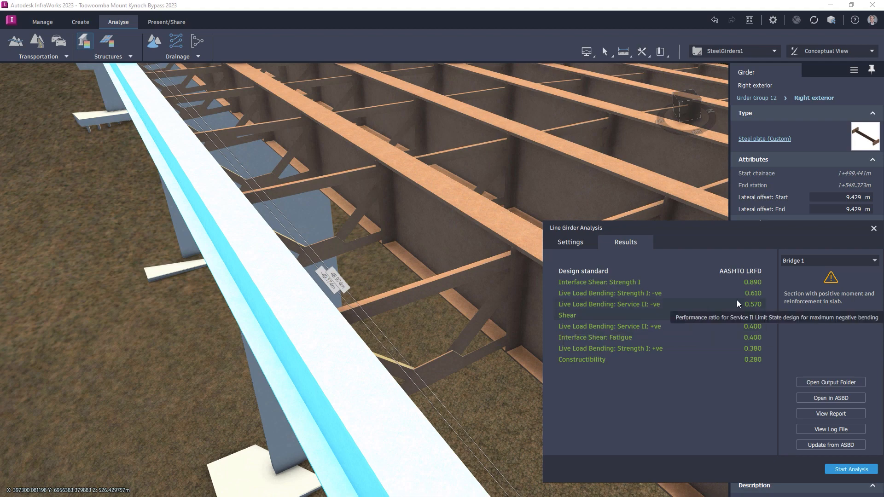
Step: Close the passing results and apply the updated girder to all girders
{"action": "left_click", "coordinate": [874, 228]}
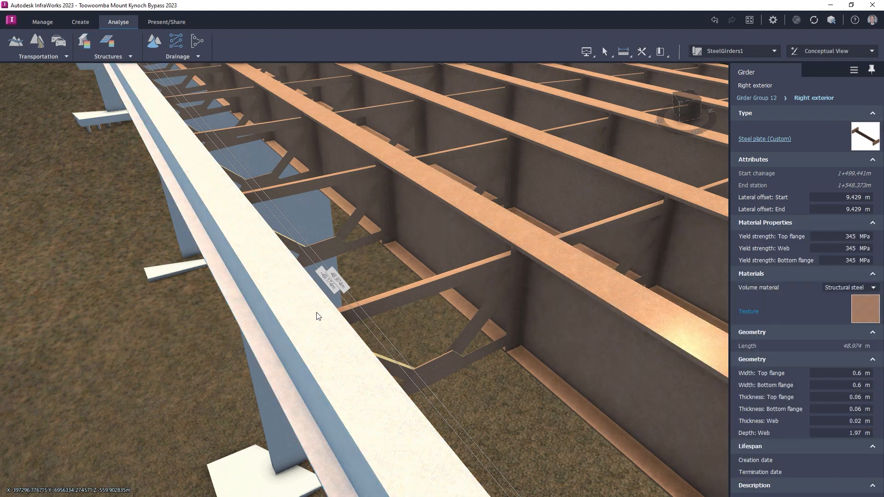
{"action": "right_click", "coordinate": [318, 316]}
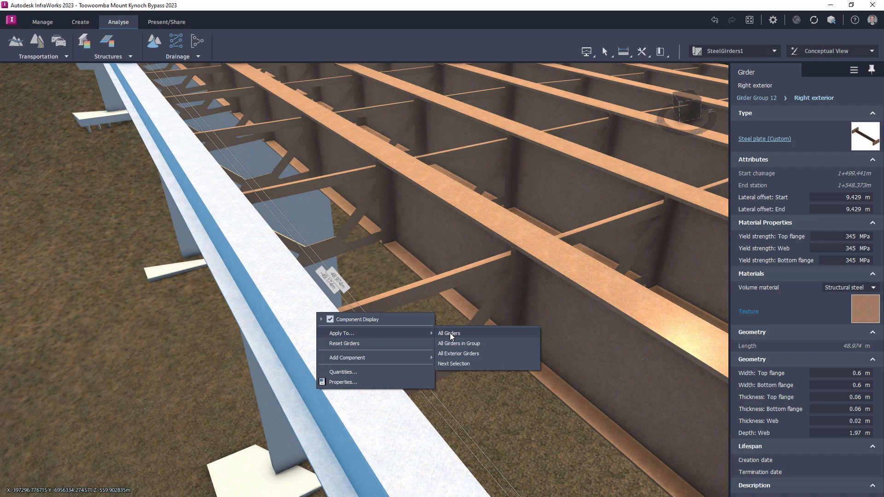
{"action": "left_click", "coordinate": [448, 333]}
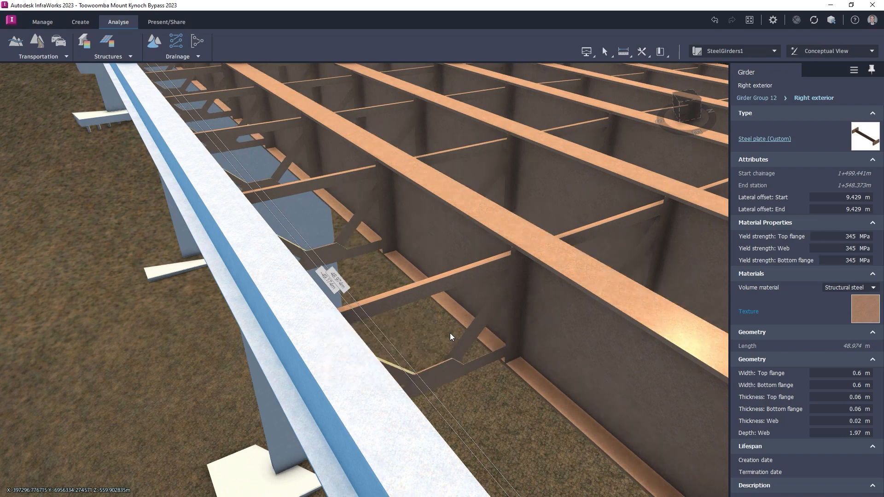